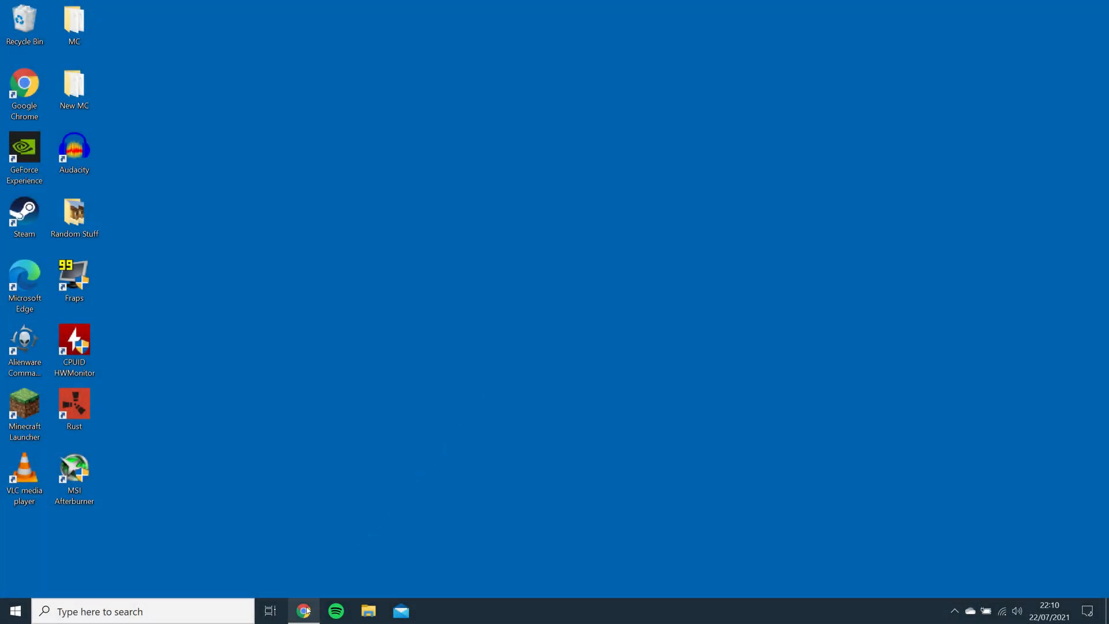
# - Start the BSL Shaders download from its CurseForge project page
pyautogui.click(304, 611)
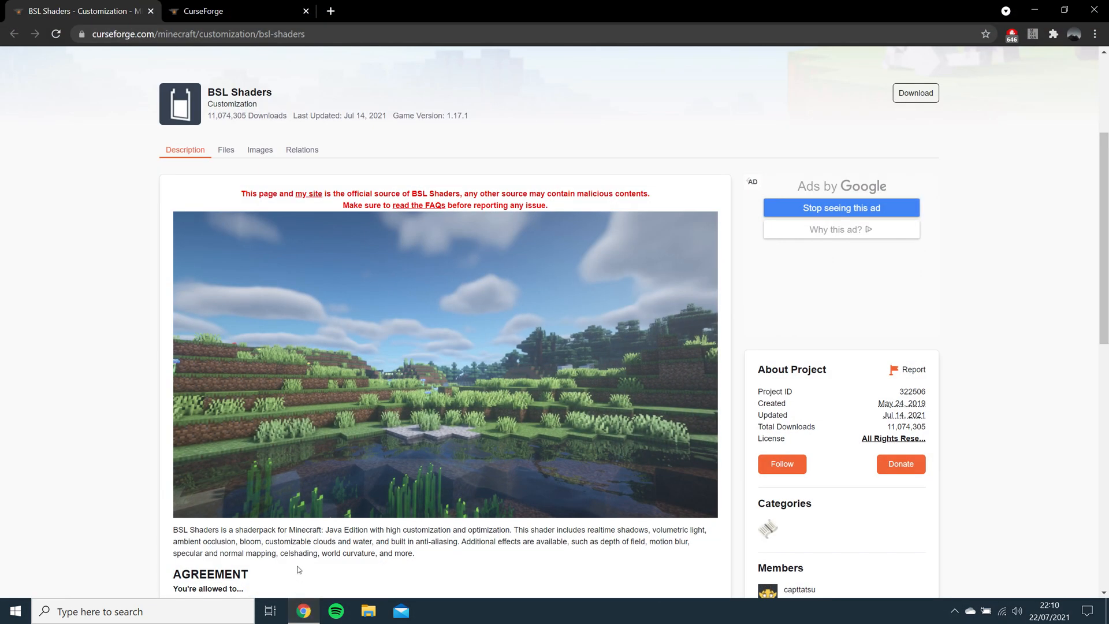
pyautogui.moveTo(300, 568)
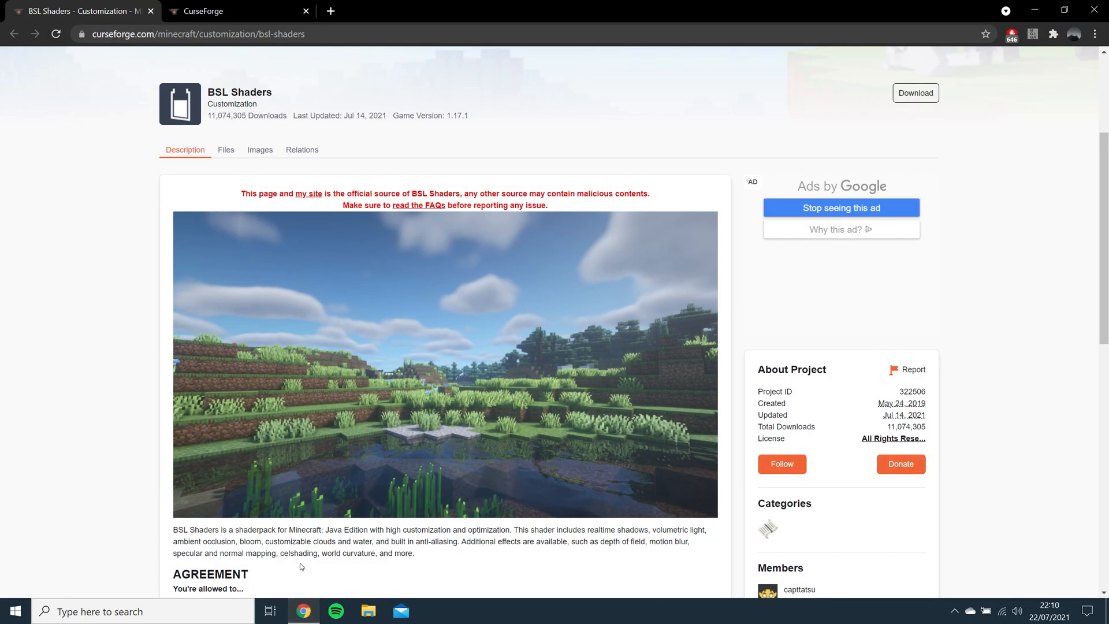
pyautogui.moveTo(623, 305)
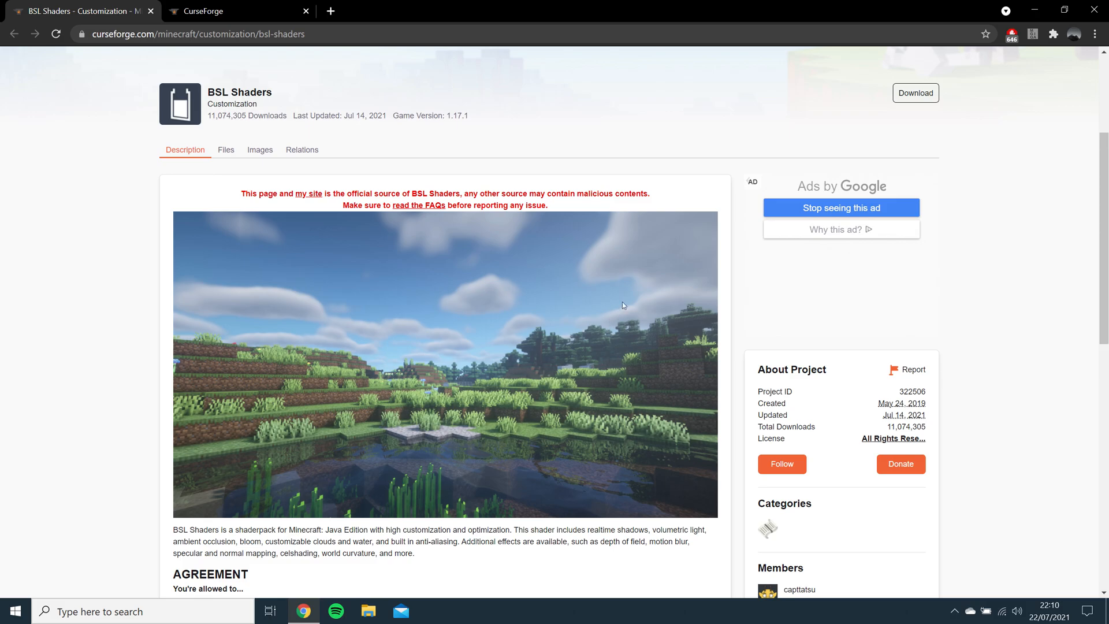
pyautogui.moveTo(915, 93)
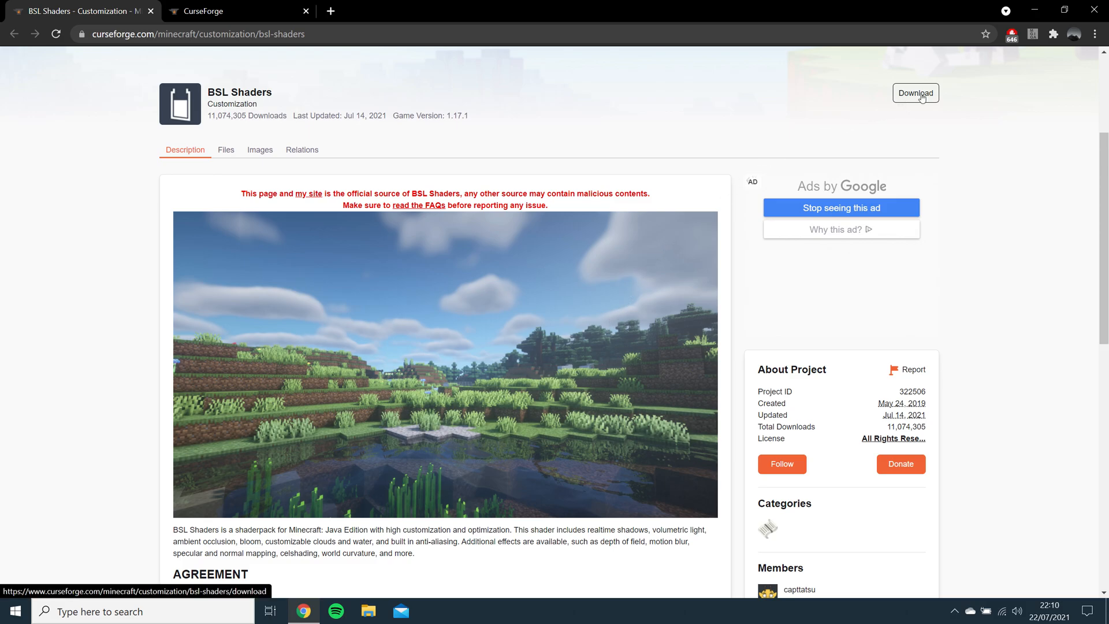
pyautogui.click(915, 92)
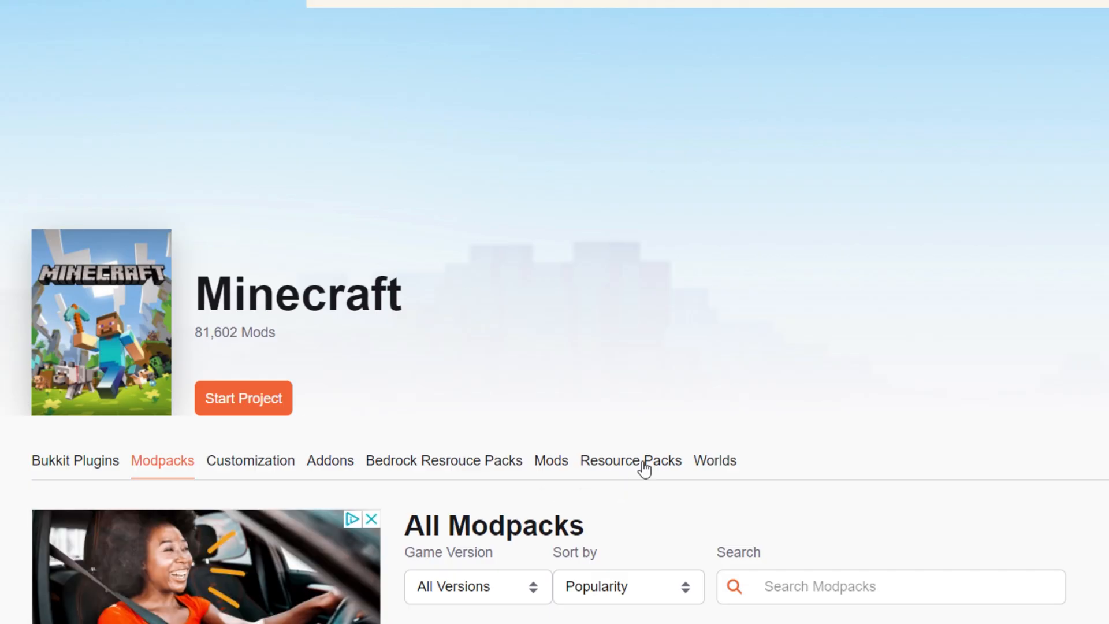
# - Search CurseForge resource packs for 'pbr' and open the rotrBLOCKS 256x PBR\POM page
pyautogui.click(630, 461)
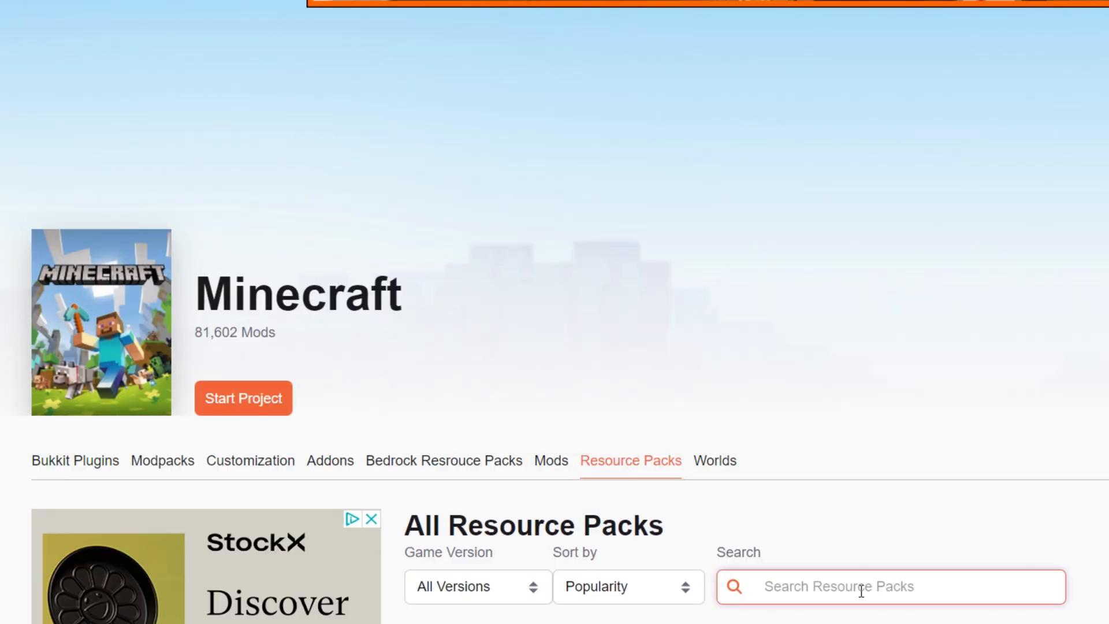
pyautogui.write('pbr')
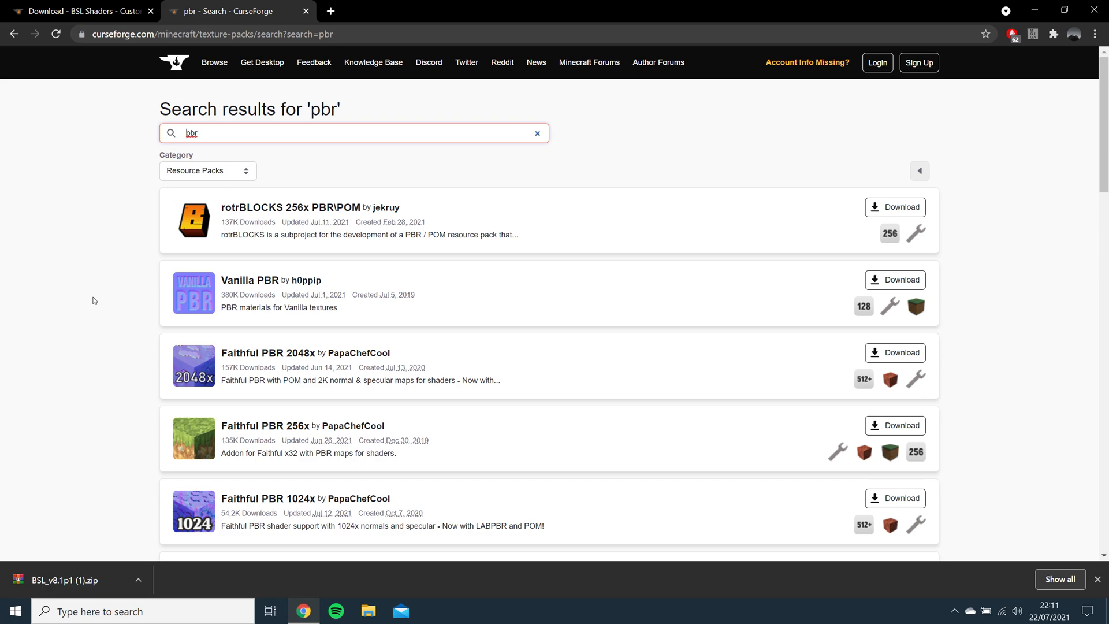
pyautogui.moveTo(285, 207)
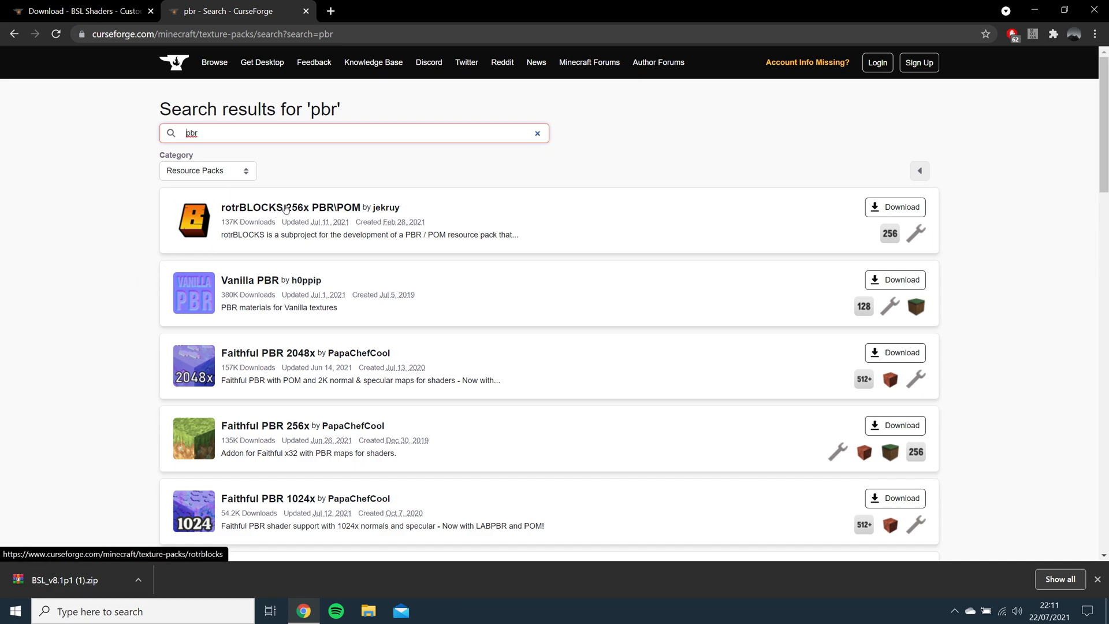
pyautogui.click(290, 207)
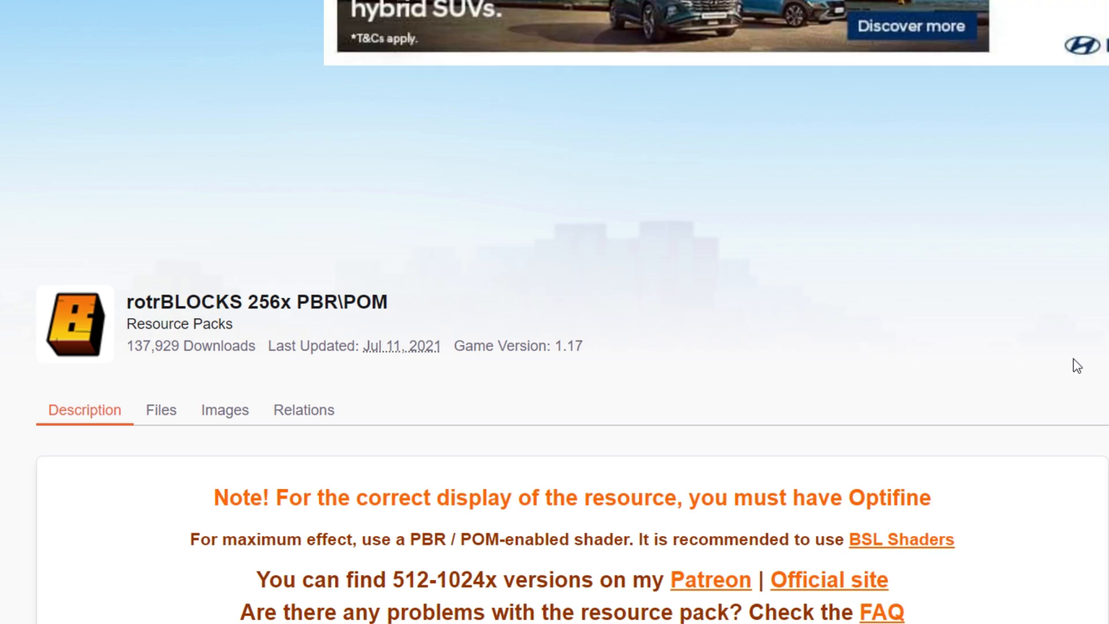
# - Download the rotrBLOCKS 256x PBR\POM zip to the desktop
pyautogui.scroll(-3)
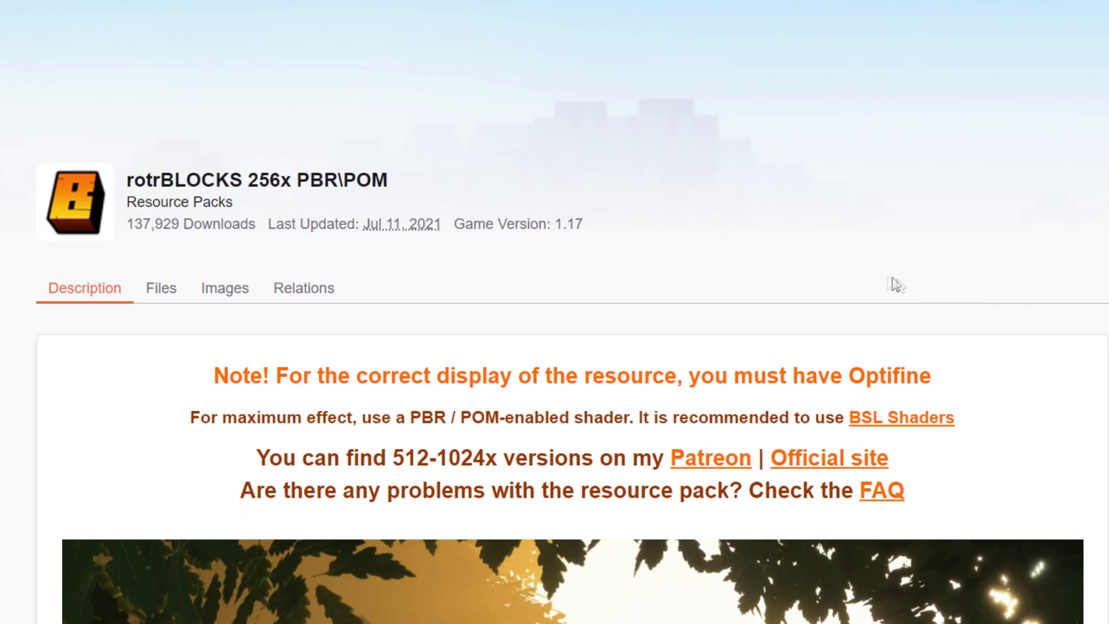
pyautogui.doubleClick(267, 180)
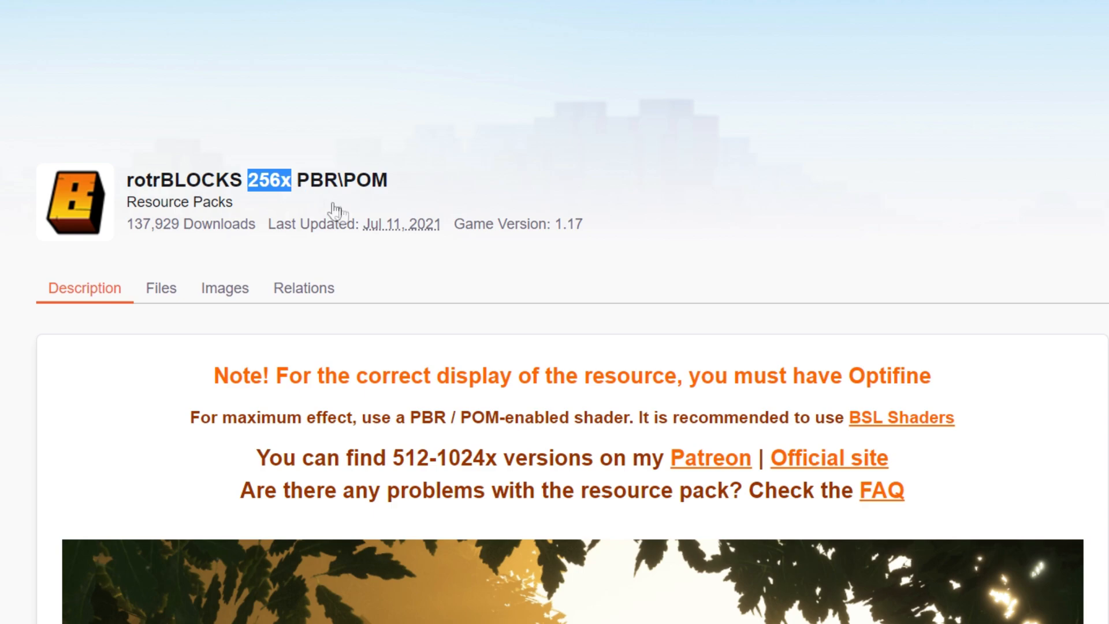
pyautogui.moveTo(640, 298)
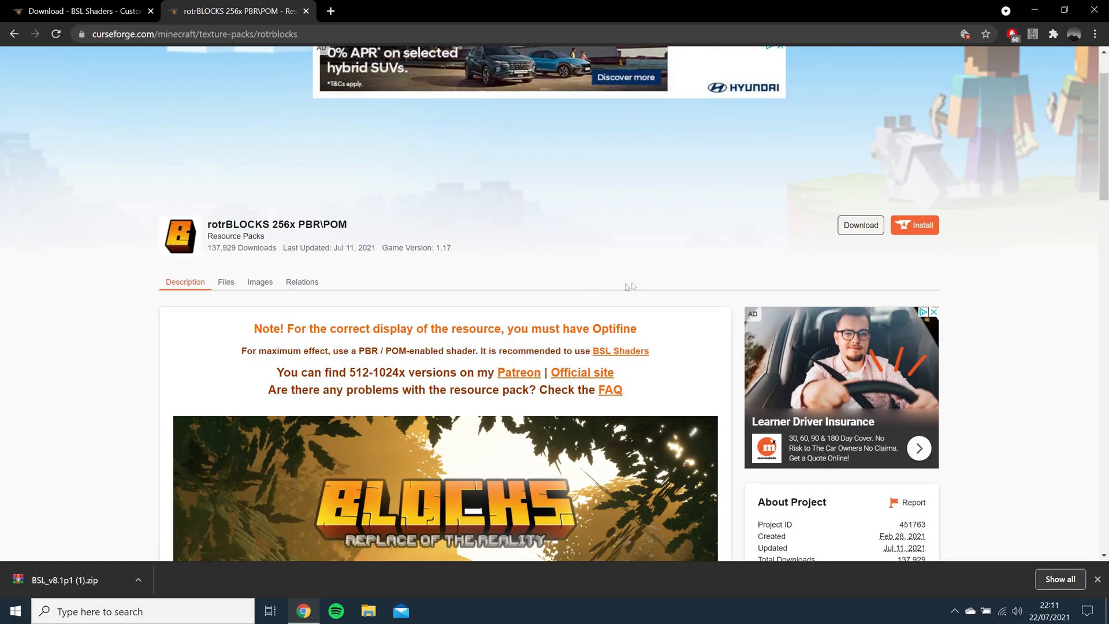
pyautogui.click(860, 226)
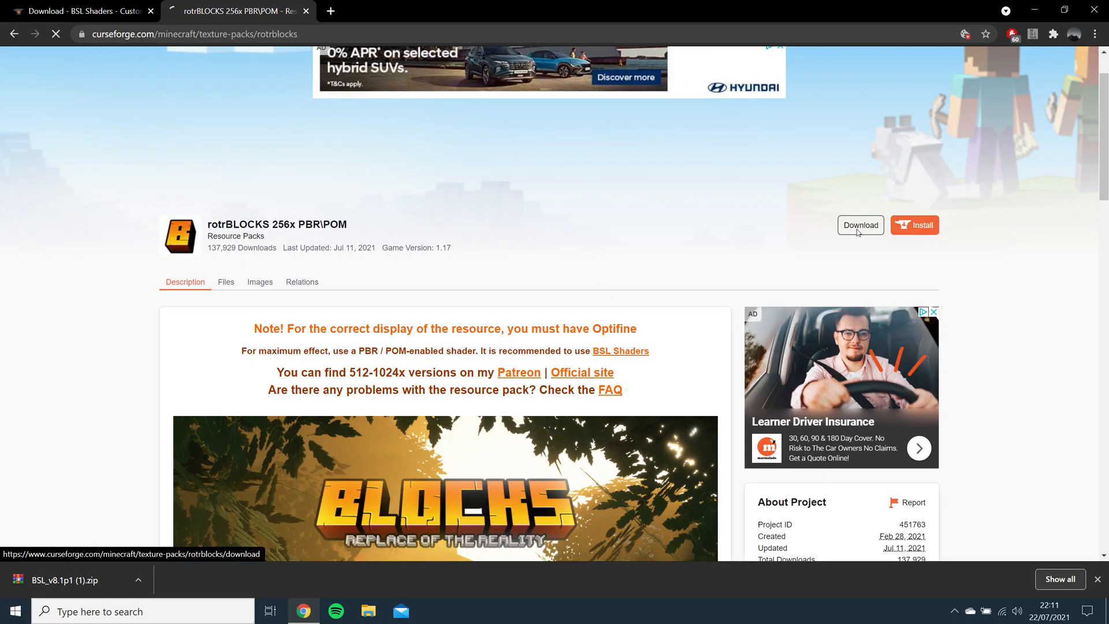
pyautogui.click(860, 225)
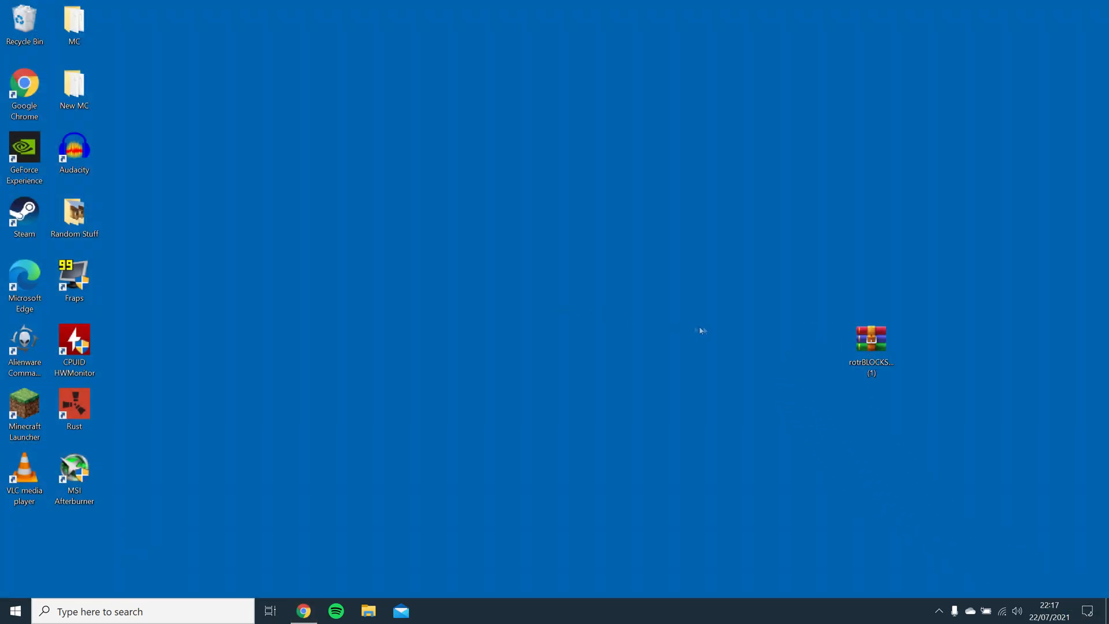
# - Extract the rotrBLOCKS archive and open Minecraft's resourcepacks folder from Options > Resource Packs
pyautogui.doubleClick(871, 340)
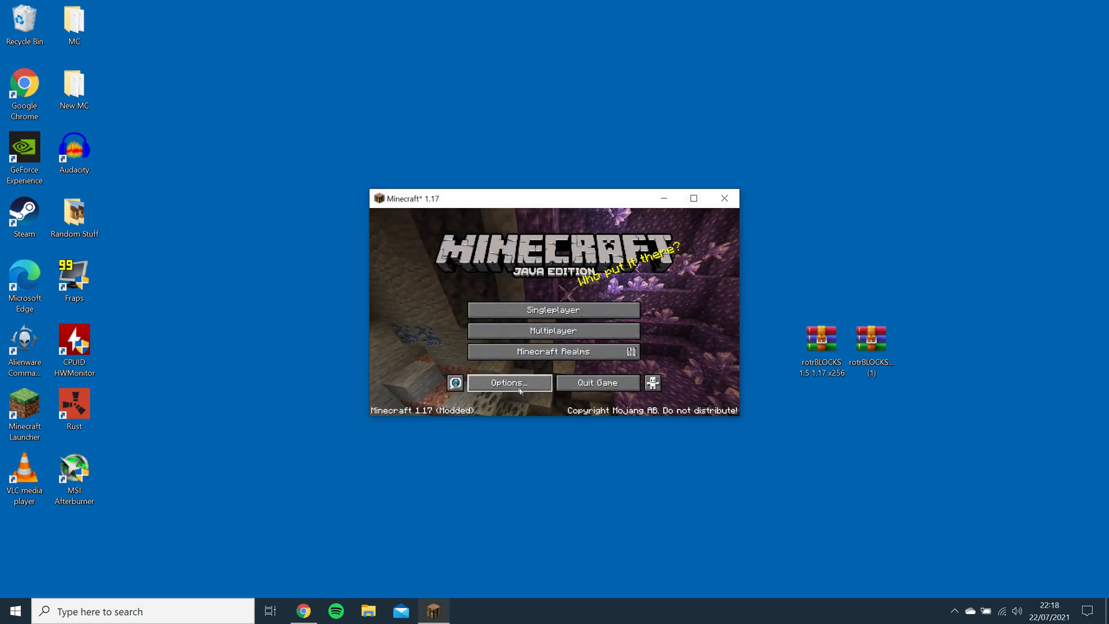
pyautogui.click(508, 383)
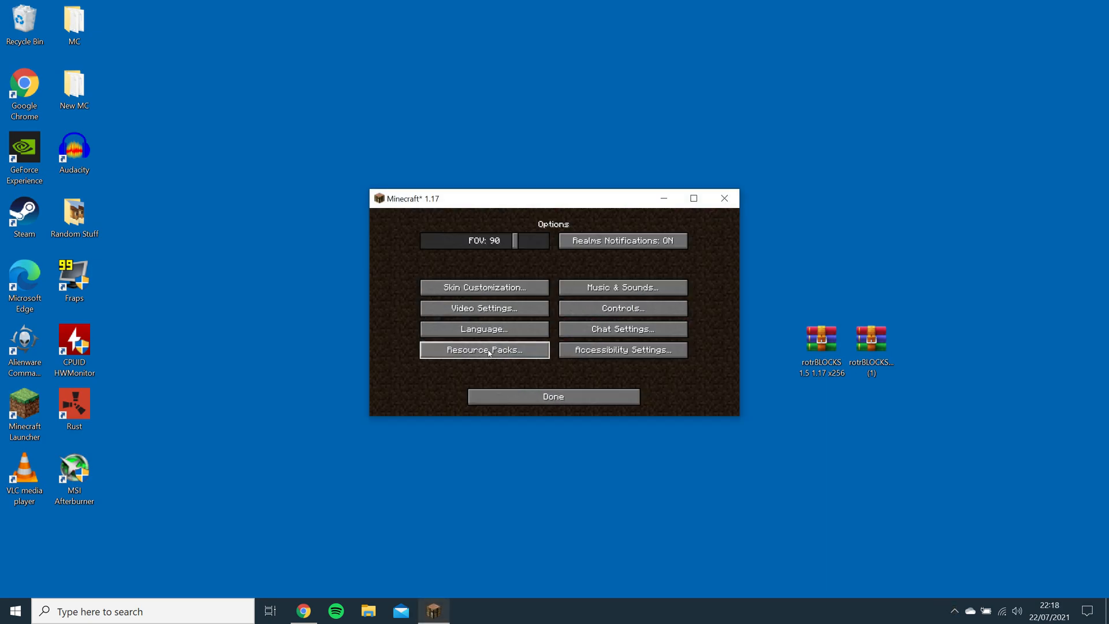
pyautogui.click(484, 349)
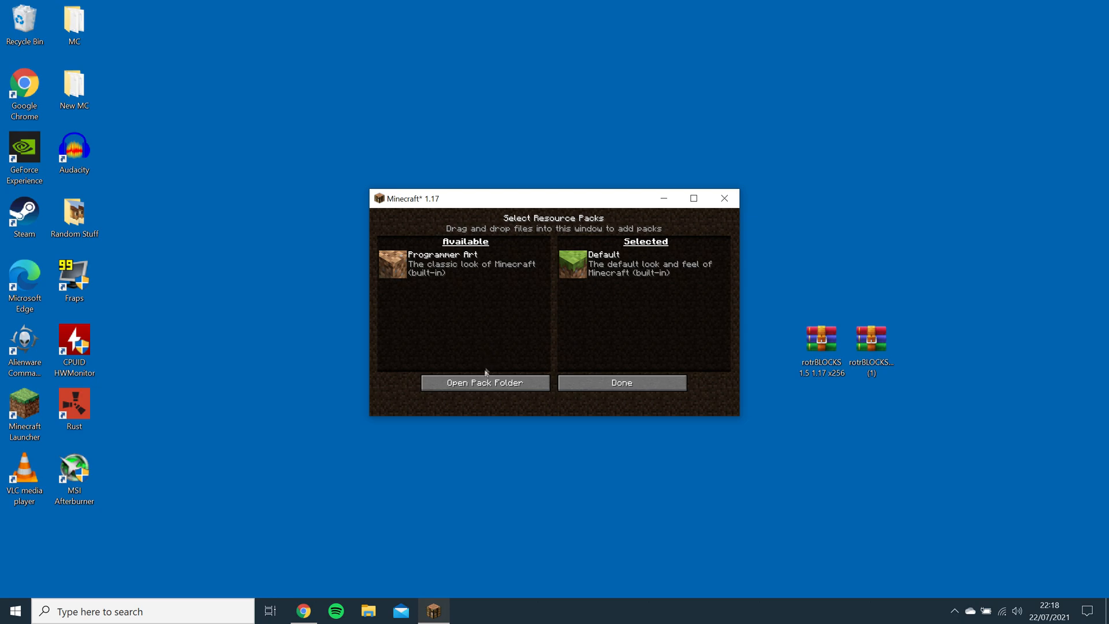
pyautogui.click(484, 383)
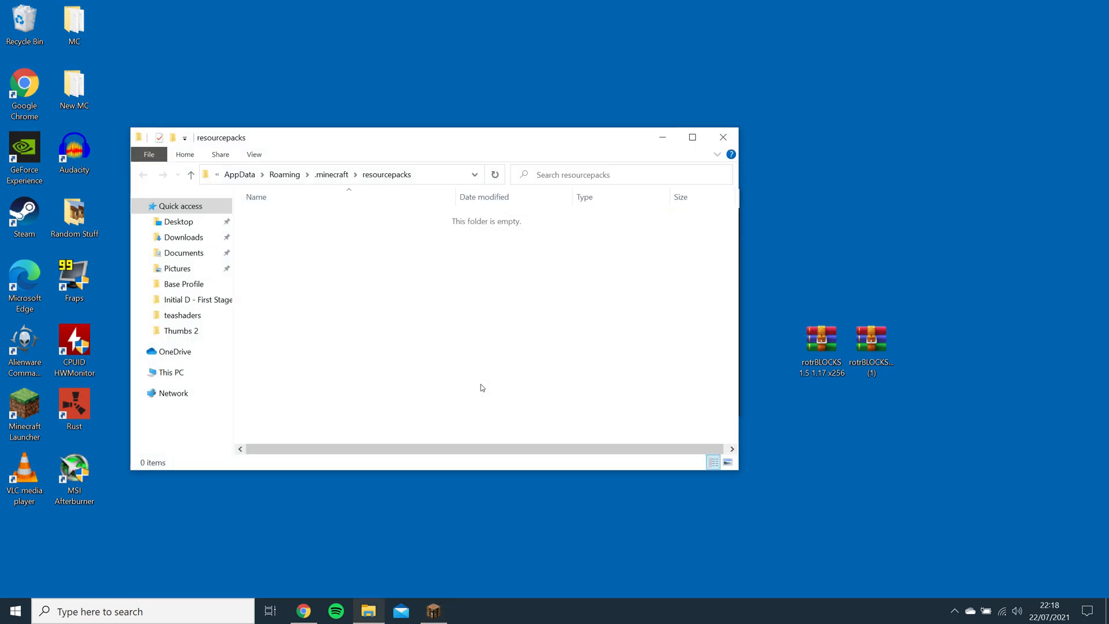
# - Move the rotrBLOCKS 1.5 1.17 x256 zip into the resourcepacks folder
pyautogui.click(822, 343)
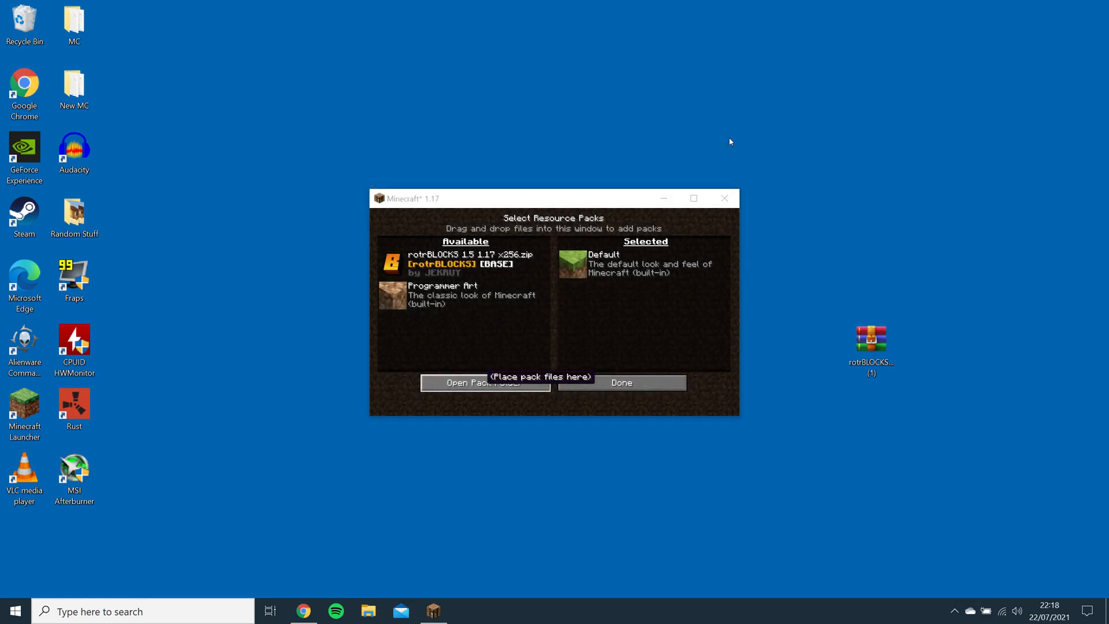
pyautogui.moveTo(393, 263)
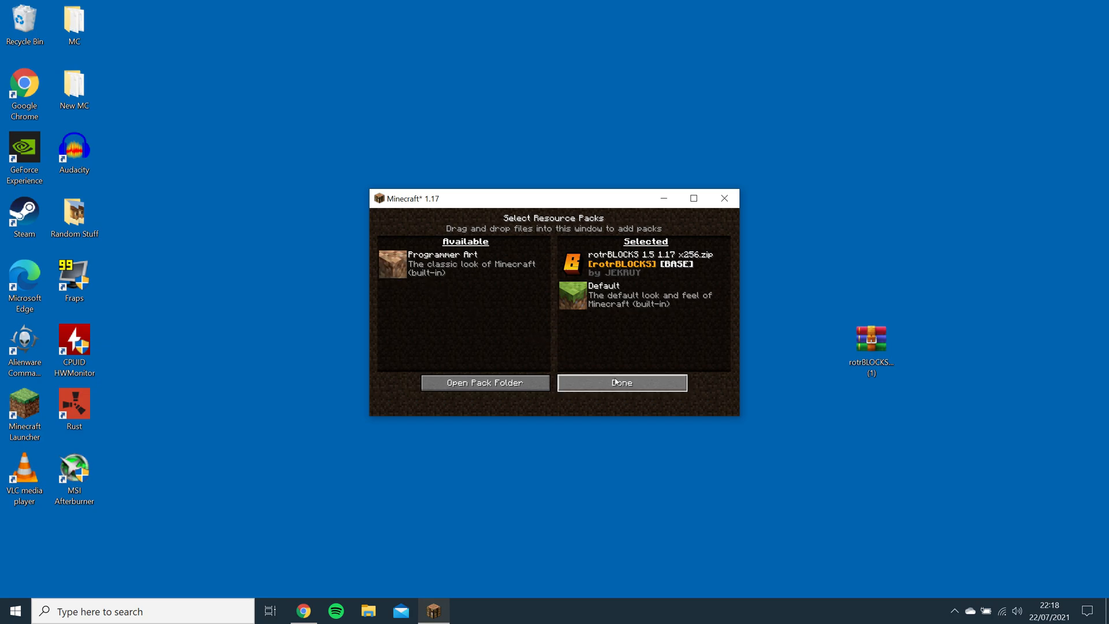
# - Activate the rotrBLOCKS pack, view the retextured world, and return to the game options
pyautogui.click(622, 383)
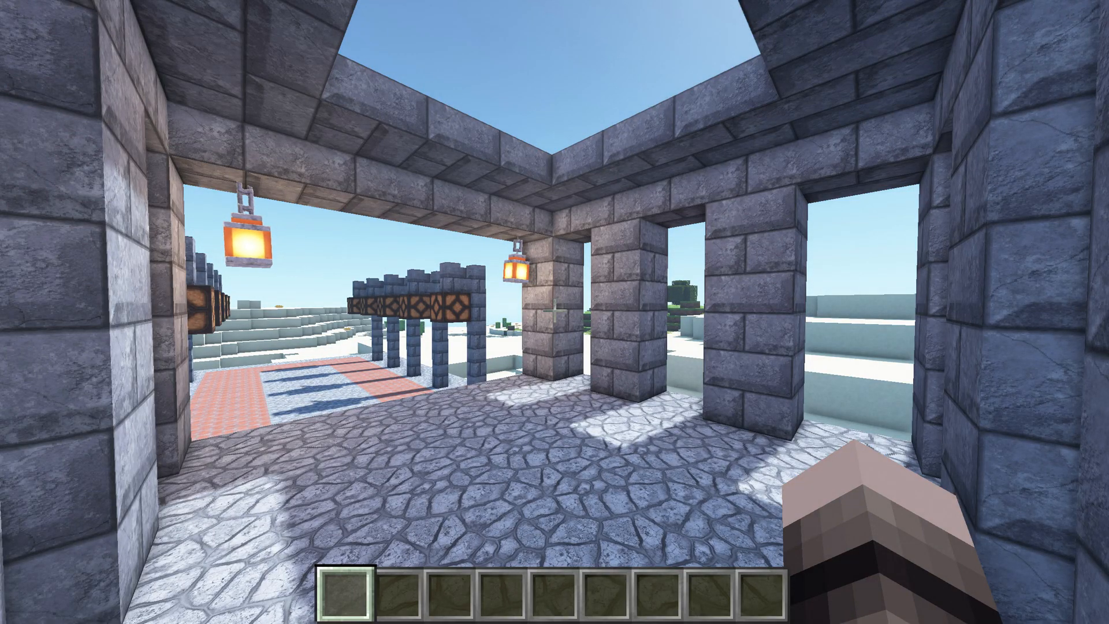
pyautogui.moveTo(554, 311)
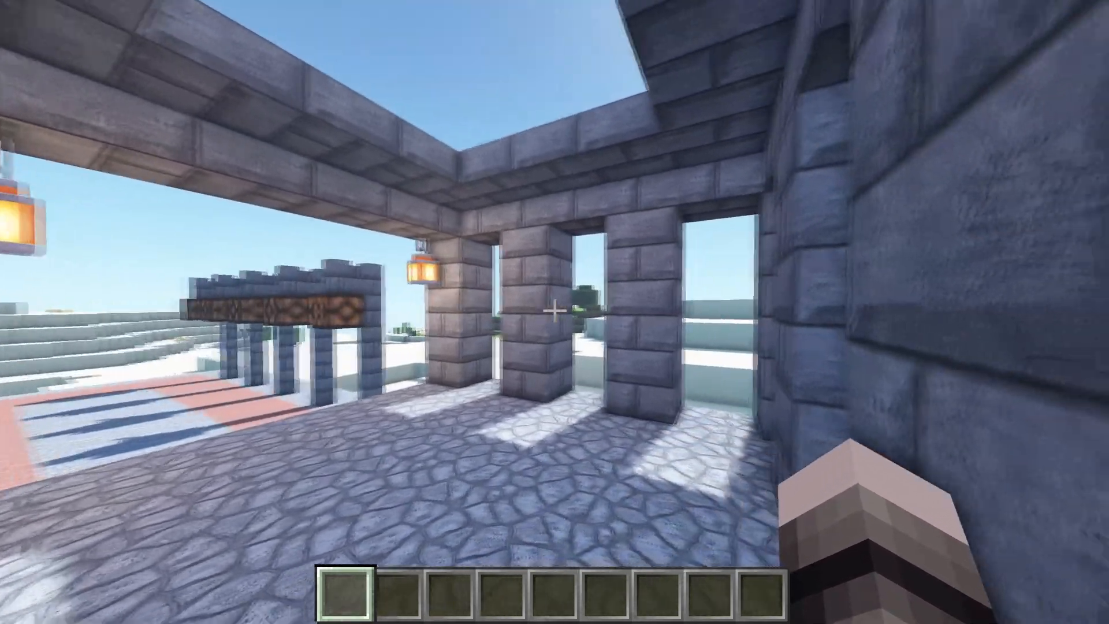
pyautogui.moveTo(554, 312)
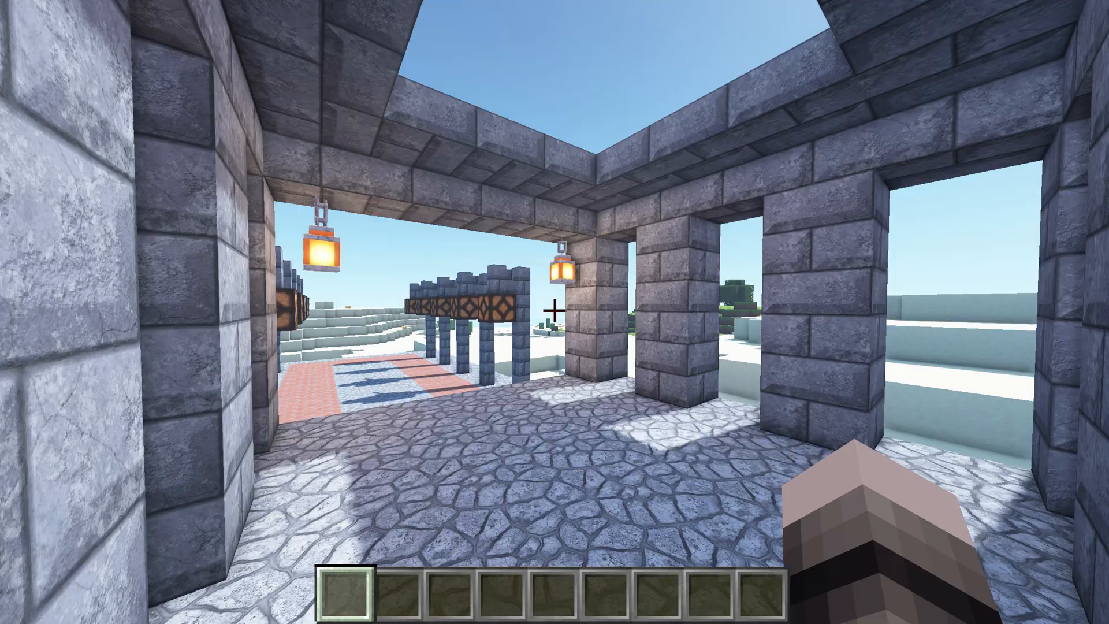
pyautogui.press('Escape')
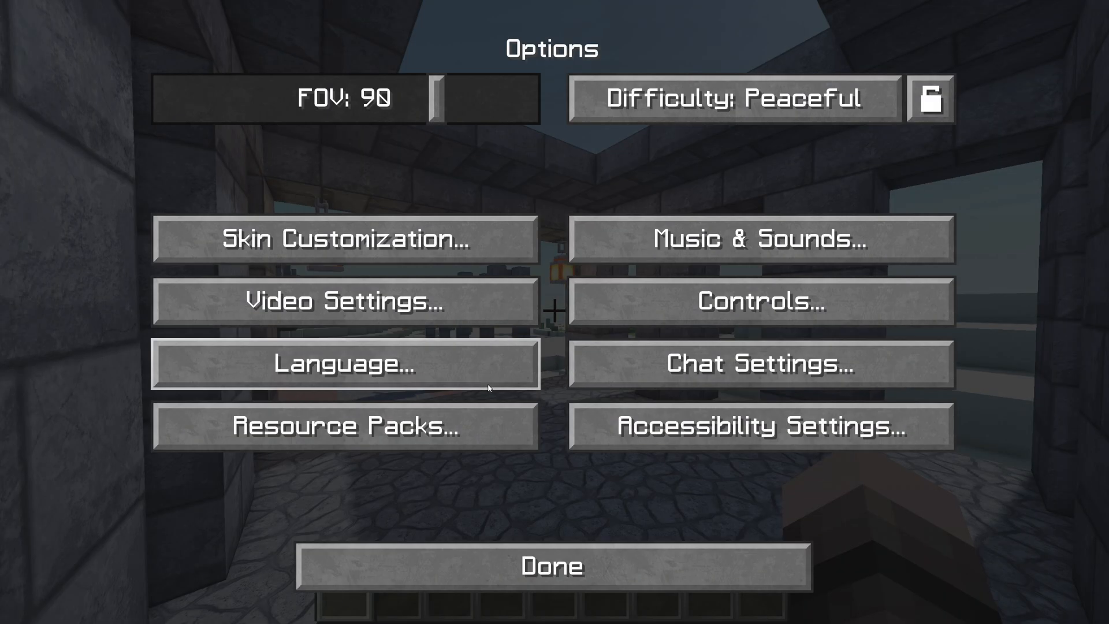
# - Select the BSL shader and turn Advanced Materials ON in its Material settings
pyautogui.click(342, 300)
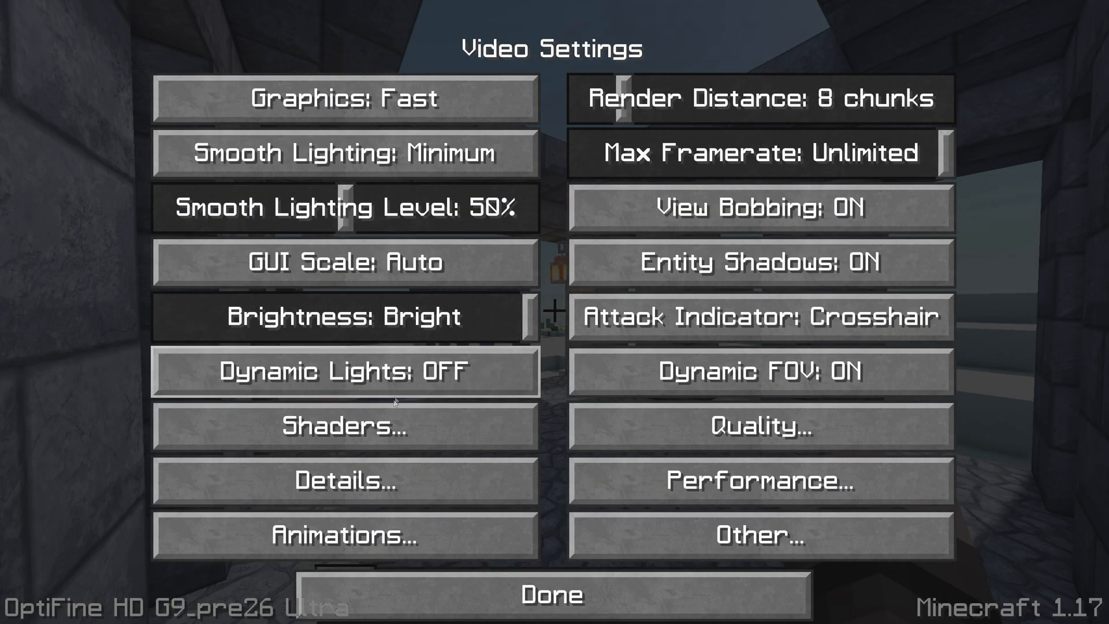
pyautogui.click(345, 426)
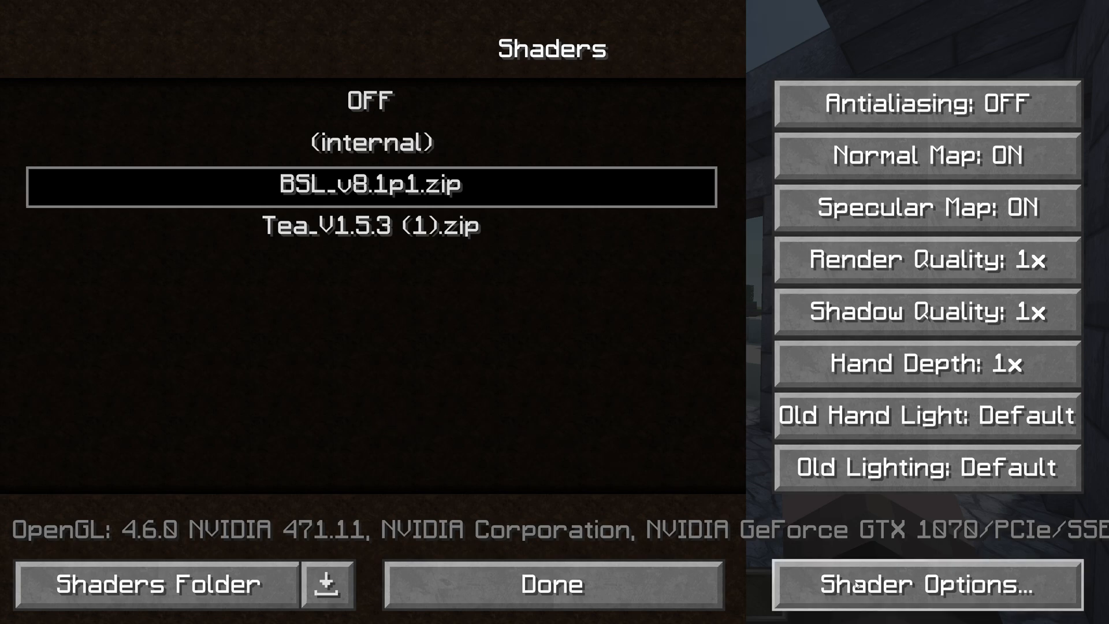
pyautogui.click(924, 585)
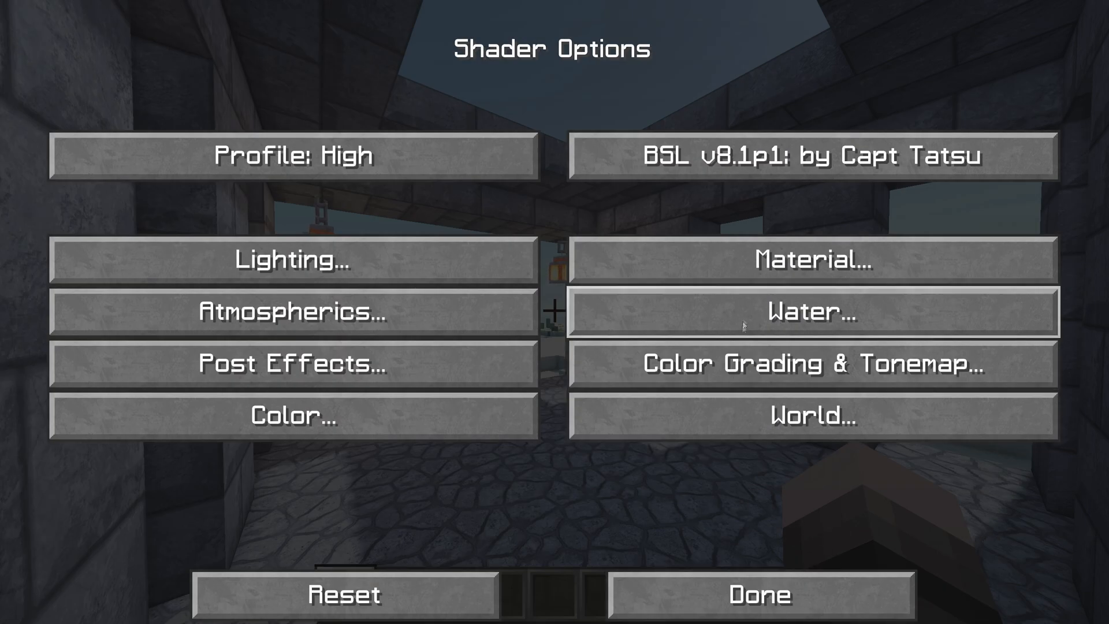
pyautogui.click(811, 259)
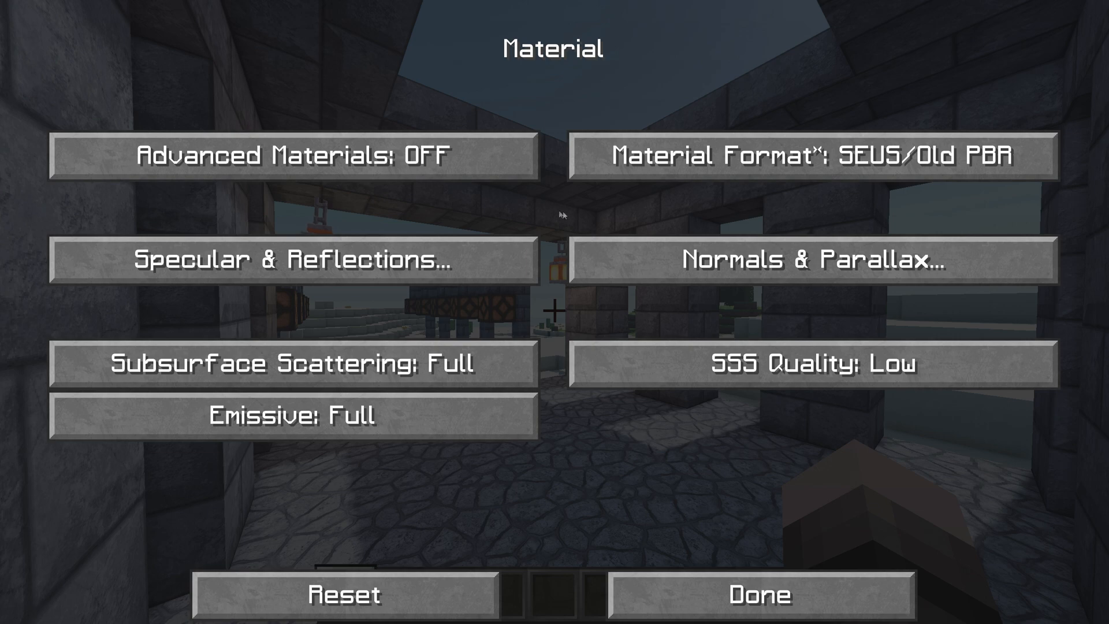
pyautogui.click(292, 156)
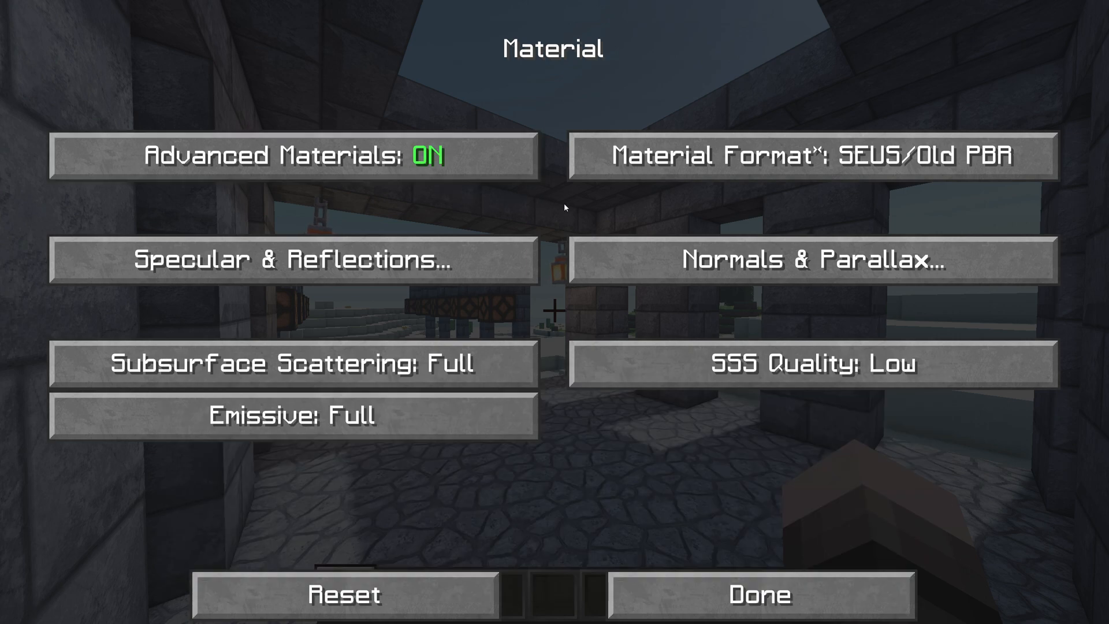
pyautogui.moveTo(645, 266)
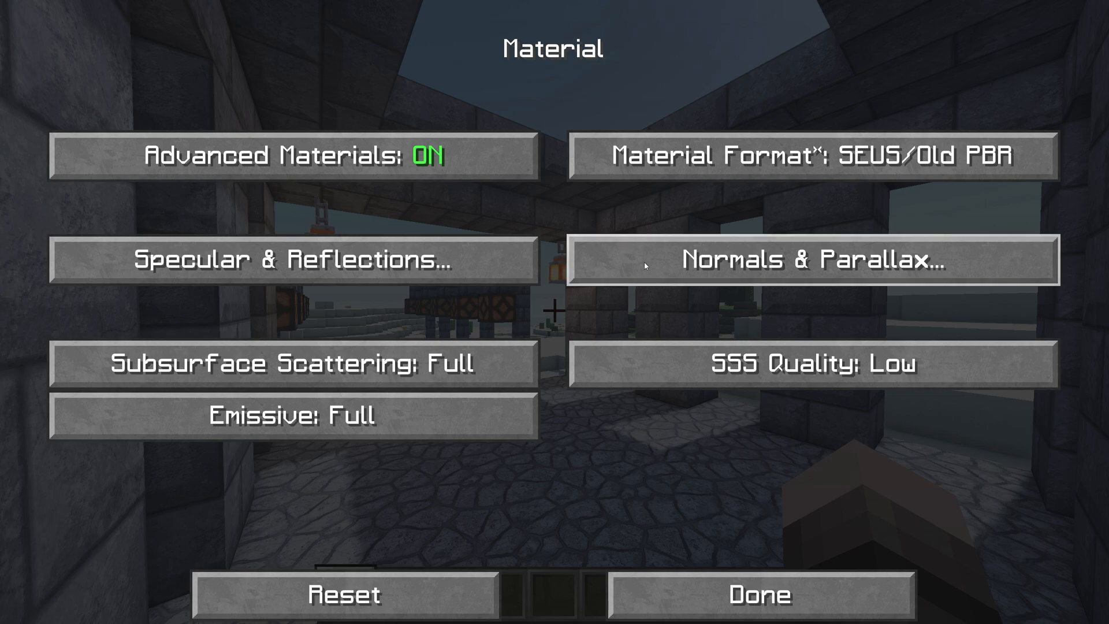
# - Set BSL Parallax Samples to 256 in Normals & Parallax with Parallax Occlusion Mapping on
pyautogui.click(814, 260)
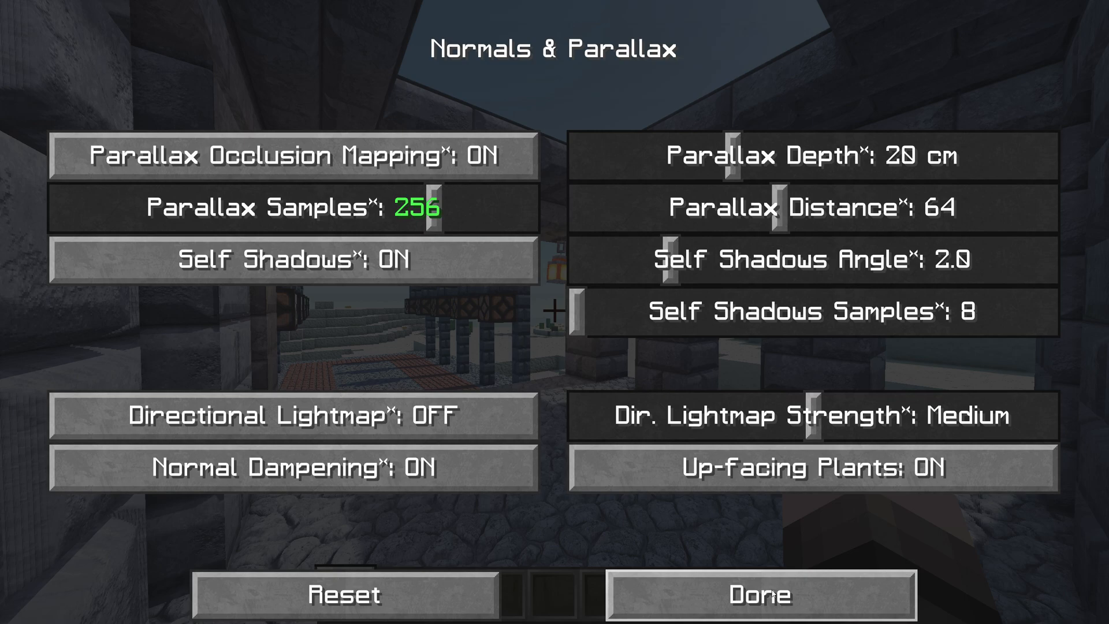
pyautogui.click(758, 594)
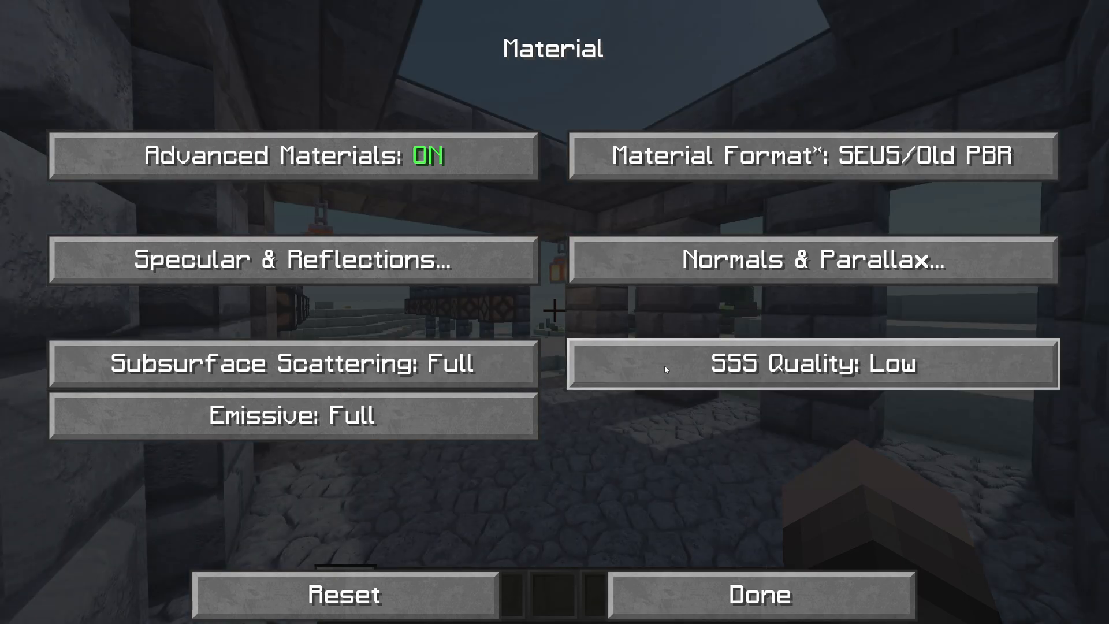
pyautogui.moveTo(640, 317)
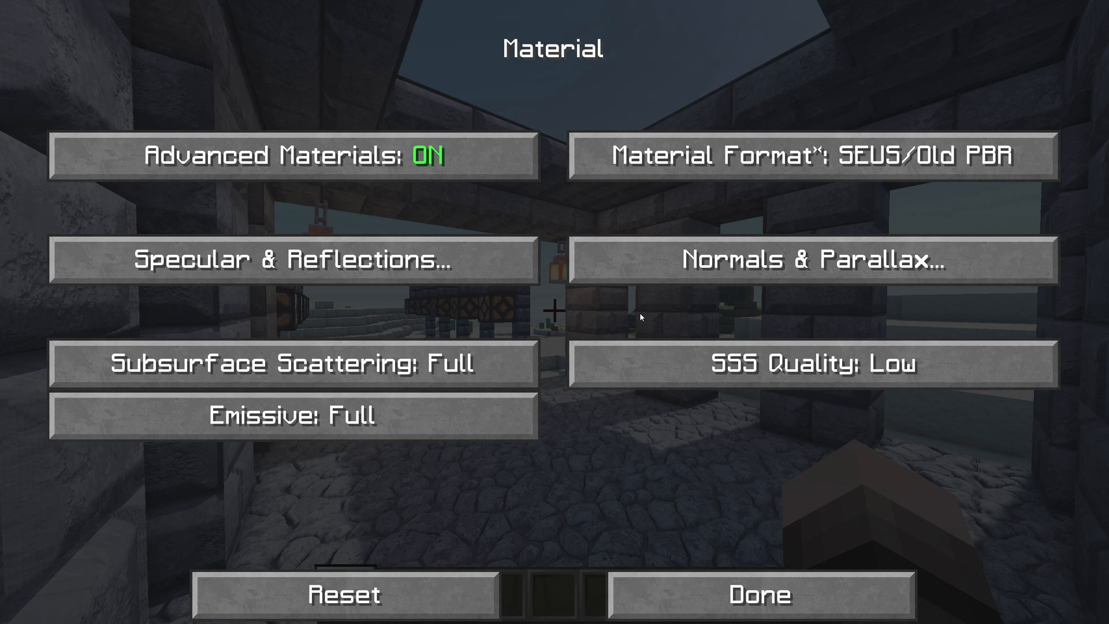
# - Turn Specular Reflection OFF and return to the desert world rendered with rotrBLOCKS textures
pyautogui.click(296, 258)
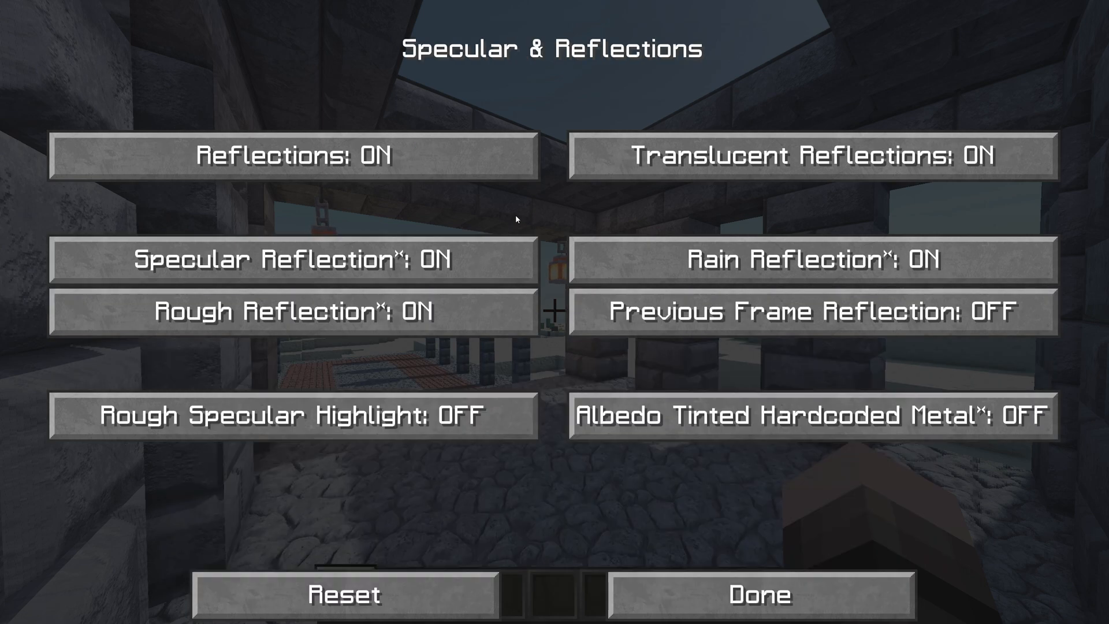
pyautogui.click(297, 258)
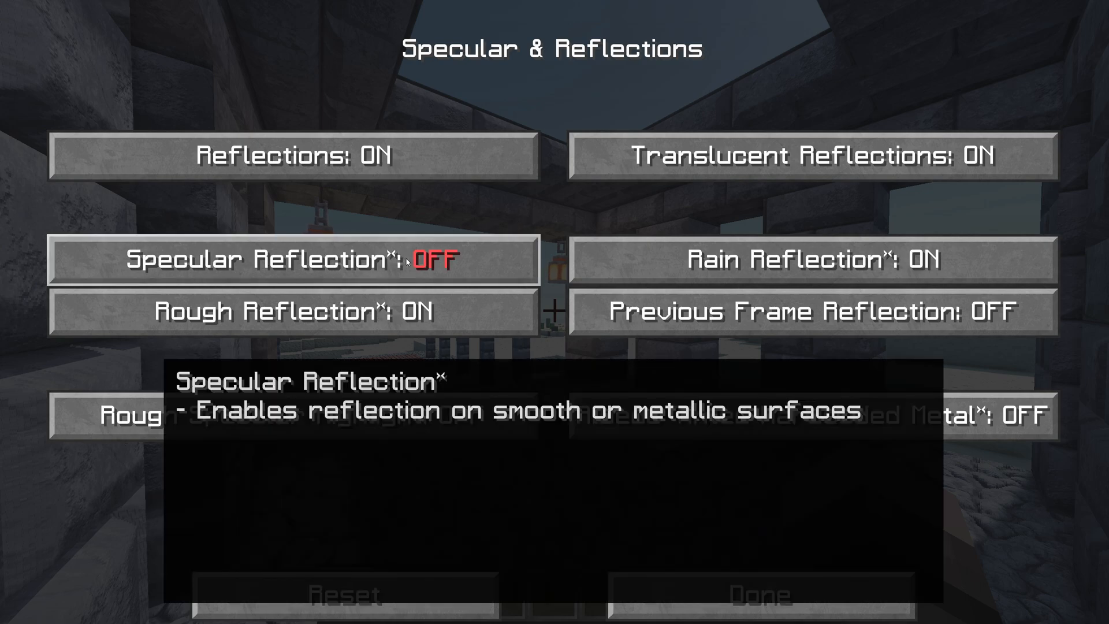
pyautogui.moveTo(544, 226)
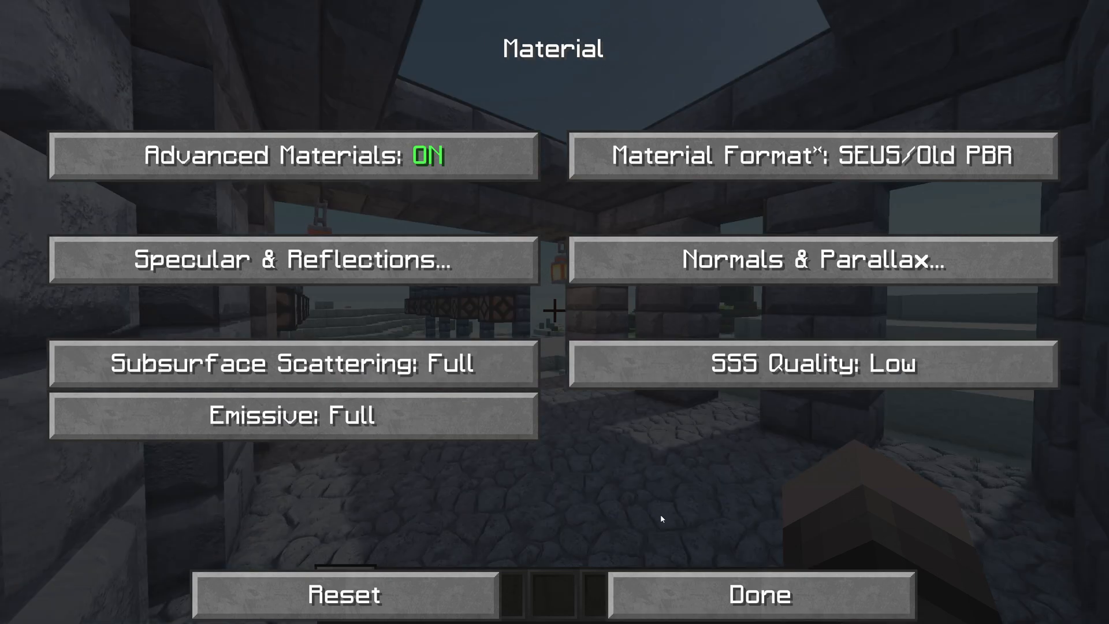
pyautogui.click(758, 594)
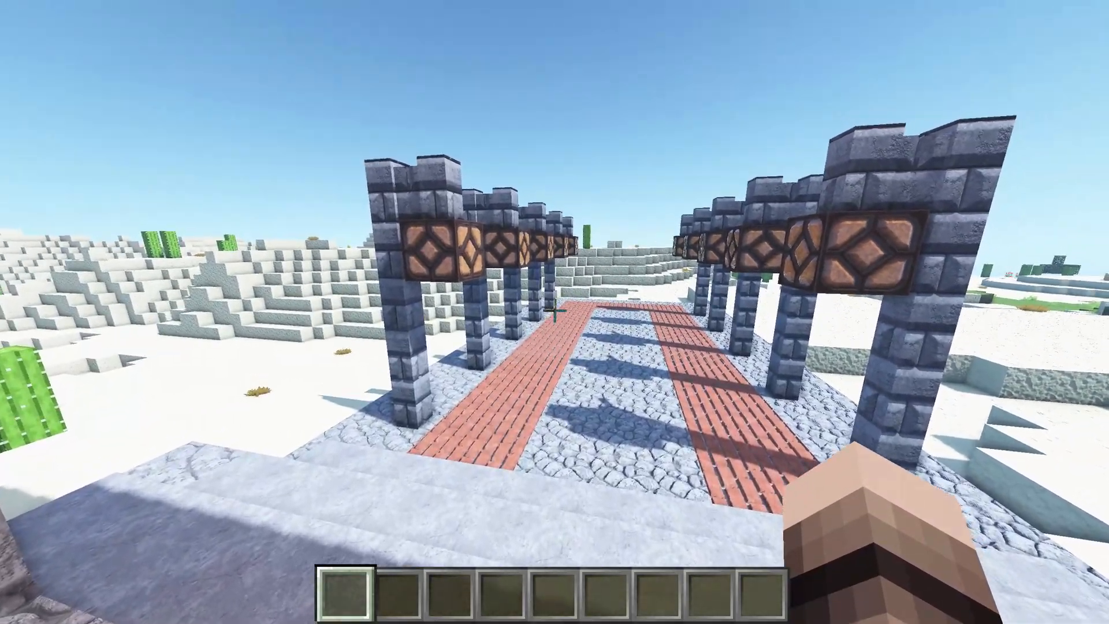
pyautogui.moveTo(554, 312)
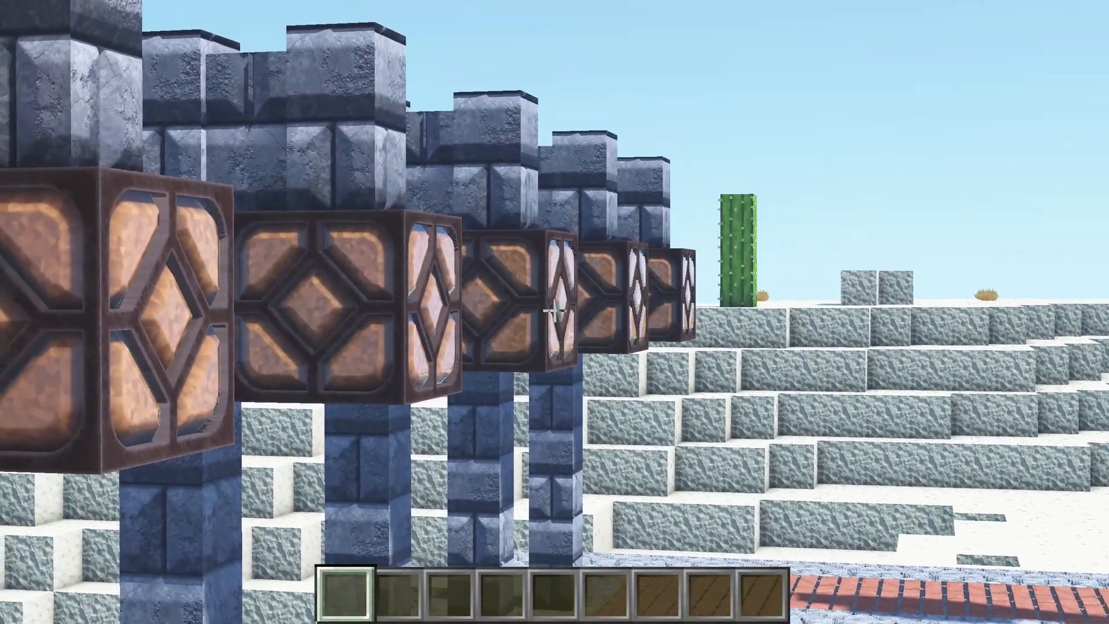